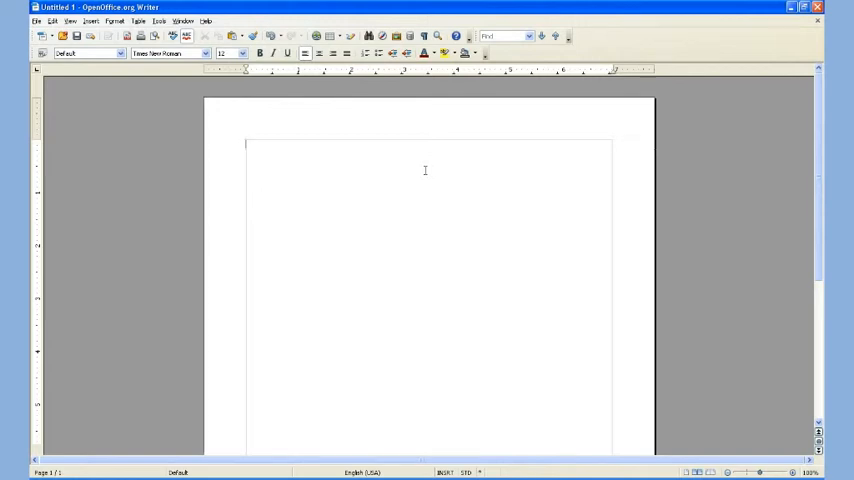
Write 'RTF FILE to SAVE' and set it in the Trajan Pro decorative small-caps font.
text(RTF FILE)
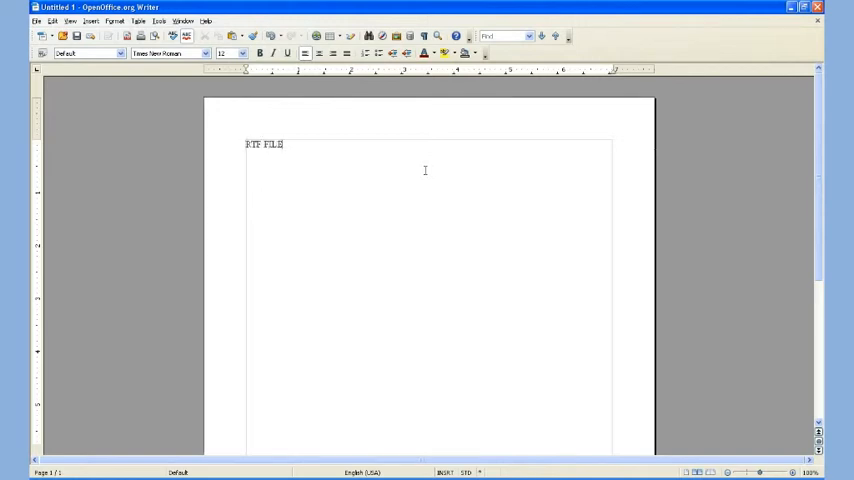
text(to SAVE)
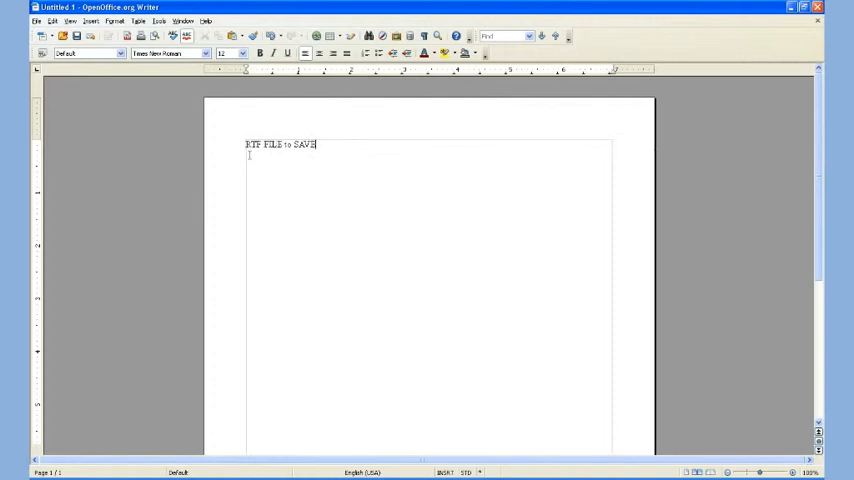
click(242, 52)
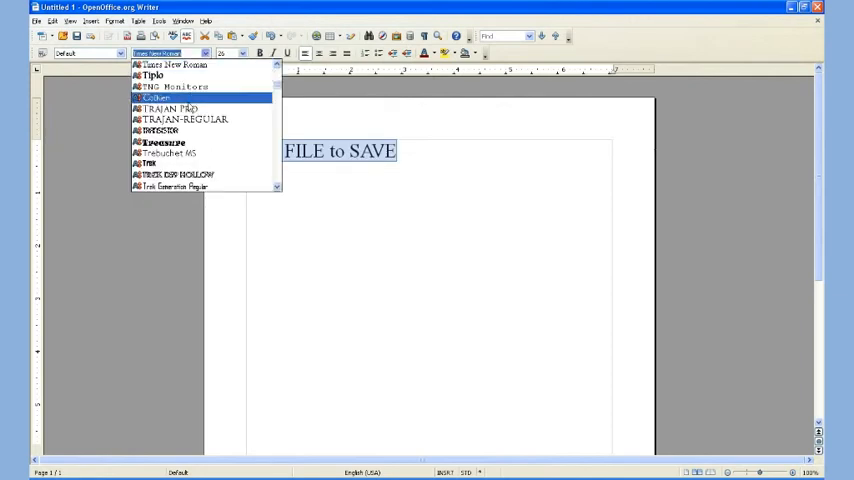
click(170, 108)
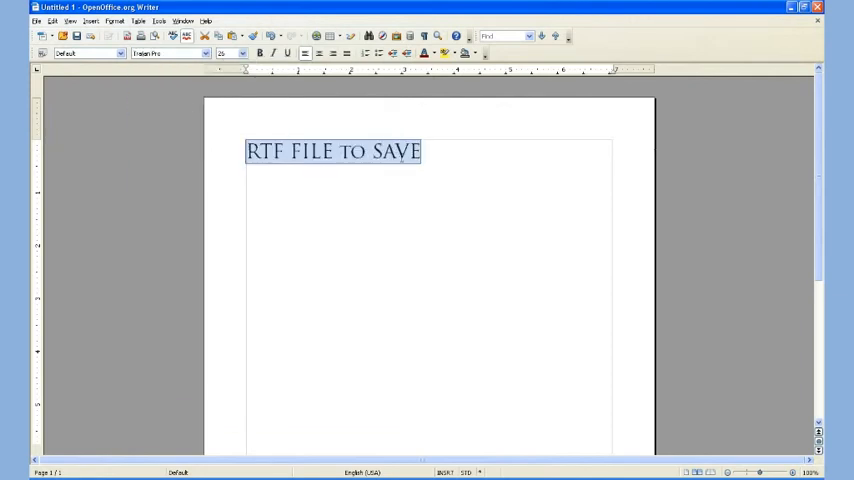
Copy the line into five lines and indent lines two and four rightward.
double_click(396, 152)
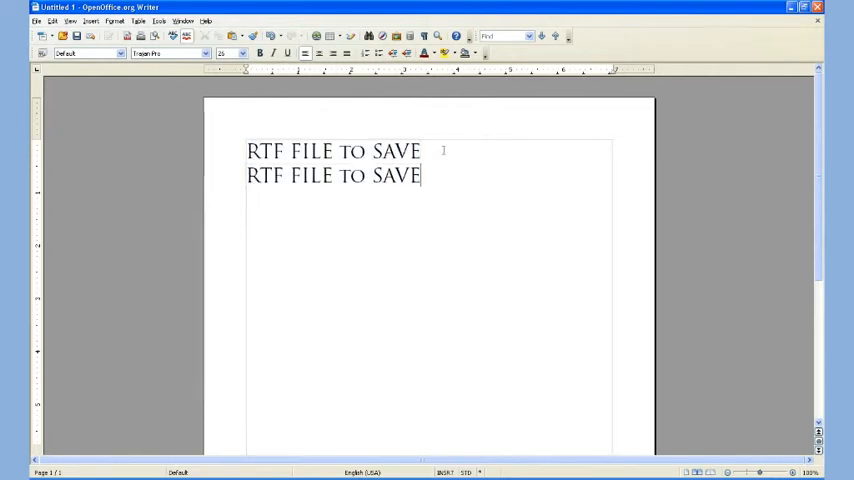
key(Return)
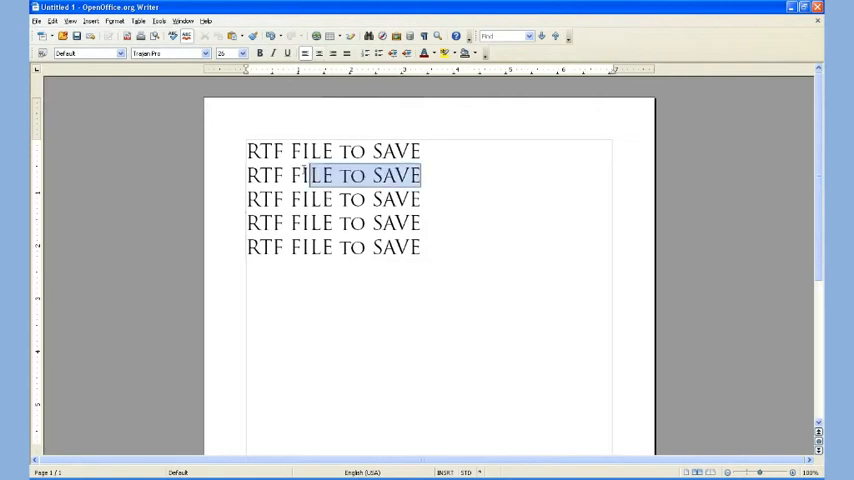
triple_click(332, 176)
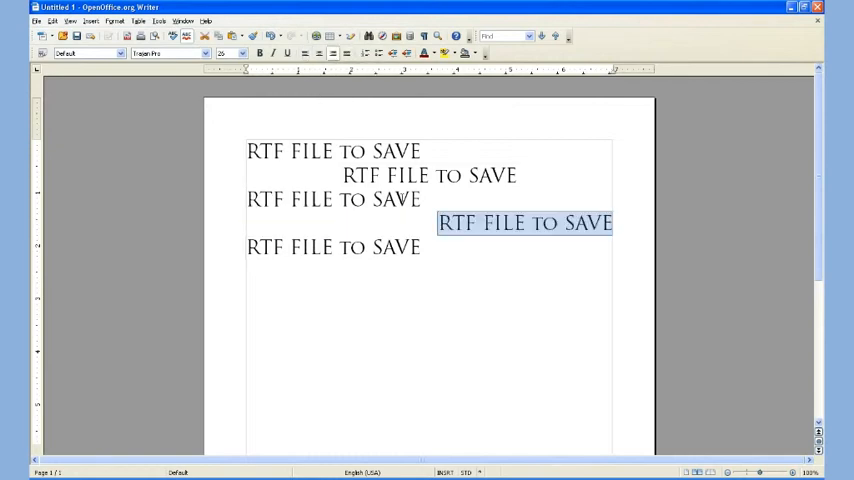
click(242, 92)
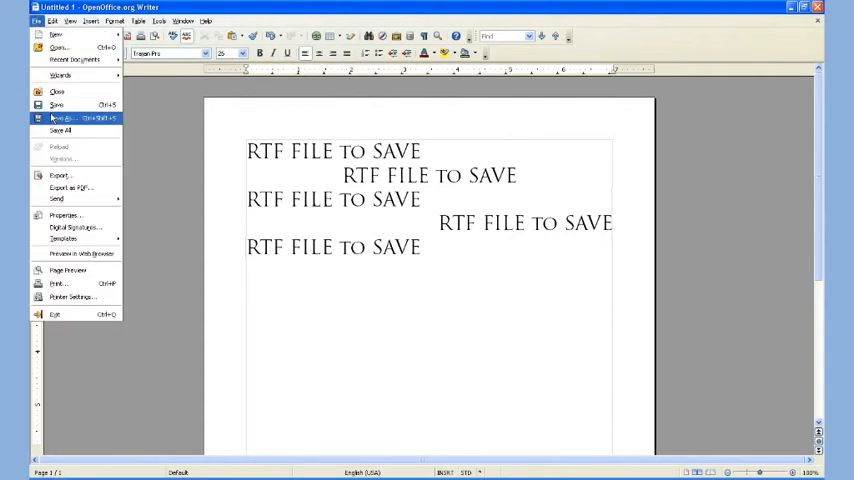
Save As Rich Text Format to the existing forWord.rtf on the Desktop, reaching the replace prompt.
click(62, 118)
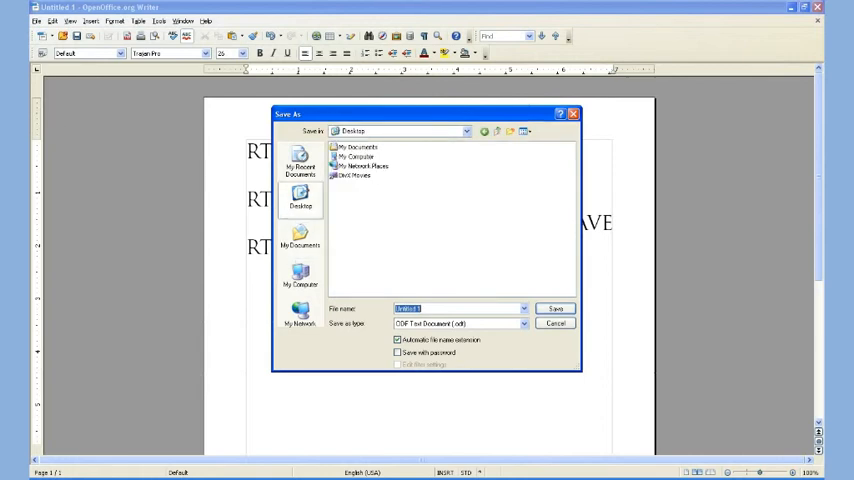
click(524, 324)
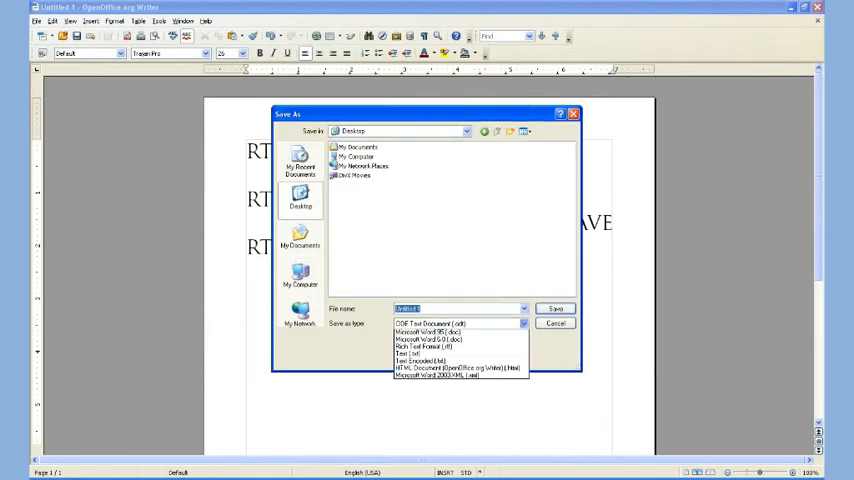
click(522, 324)
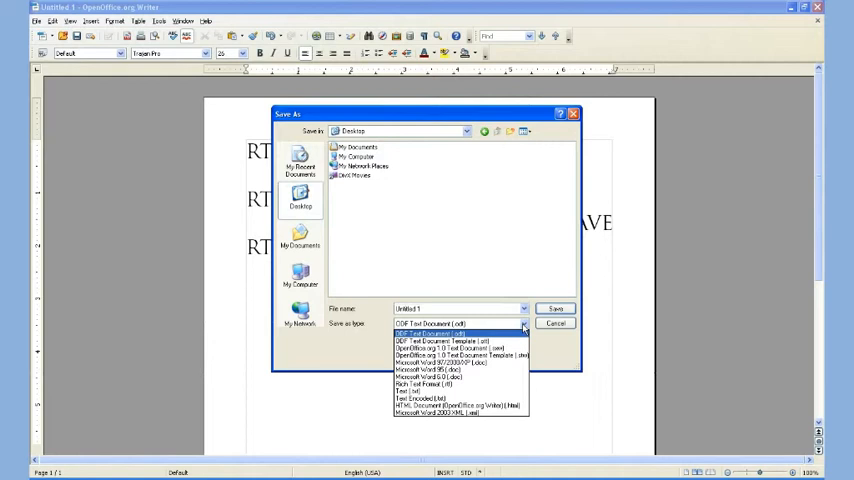
mouse_move(470, 384)
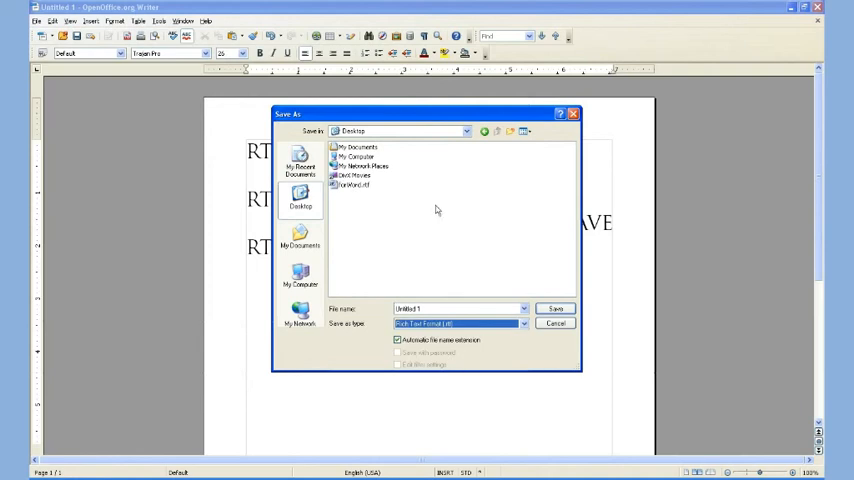
click(352, 184)
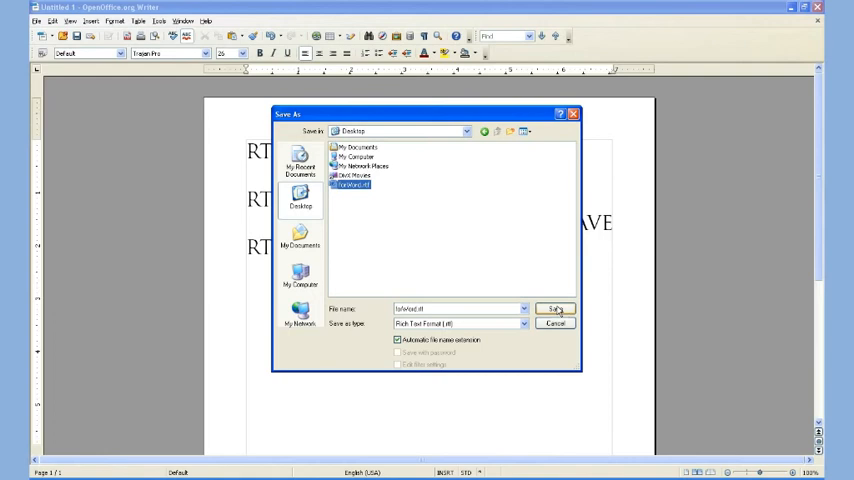
click(556, 308)
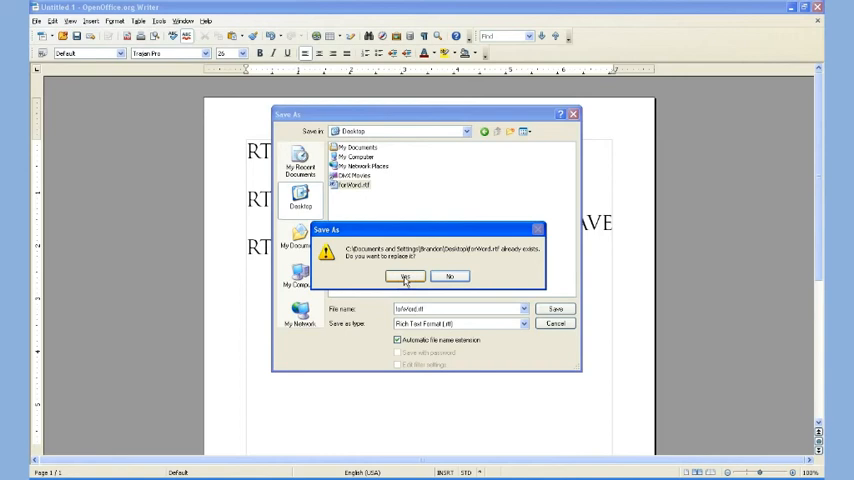
Confirm replacing forWord.rtf and keep the Rich Text Format when warned.
click(404, 276)
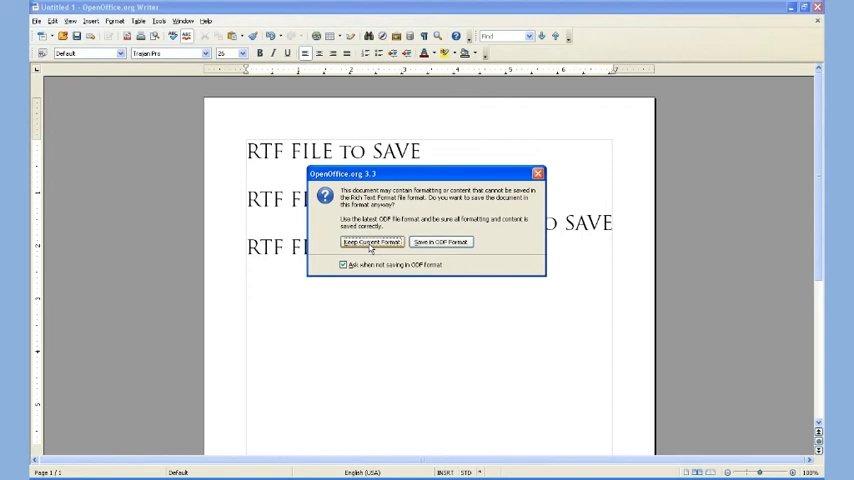
click(372, 242)
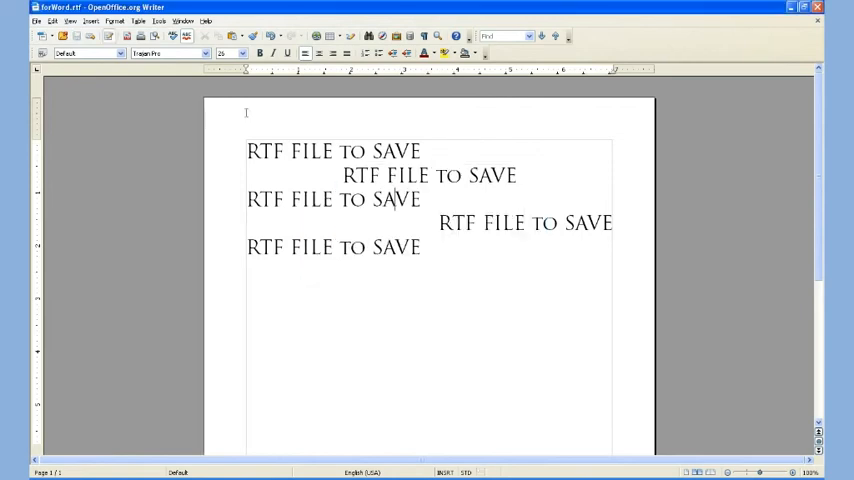
click(36, 20)
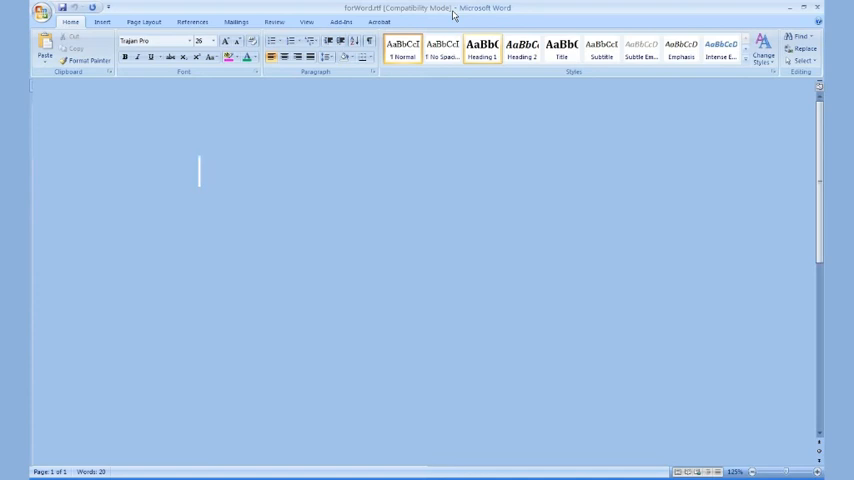
mouse_move(432, 16)
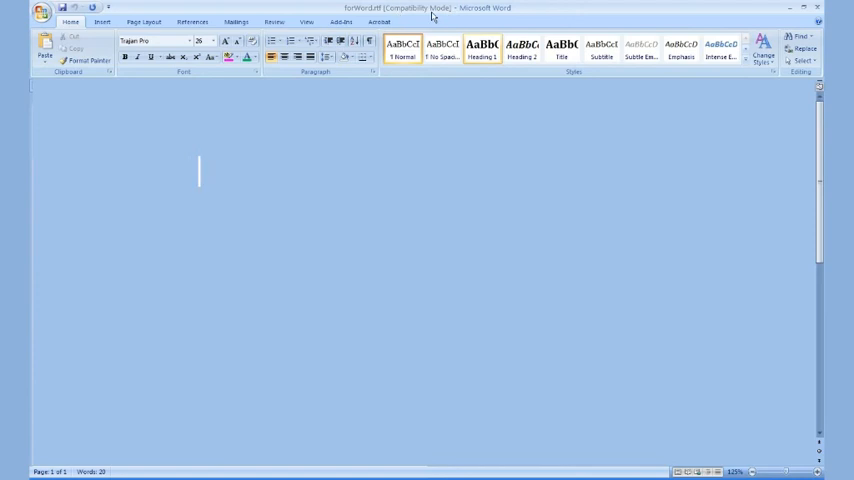
mouse_move(464, 14)
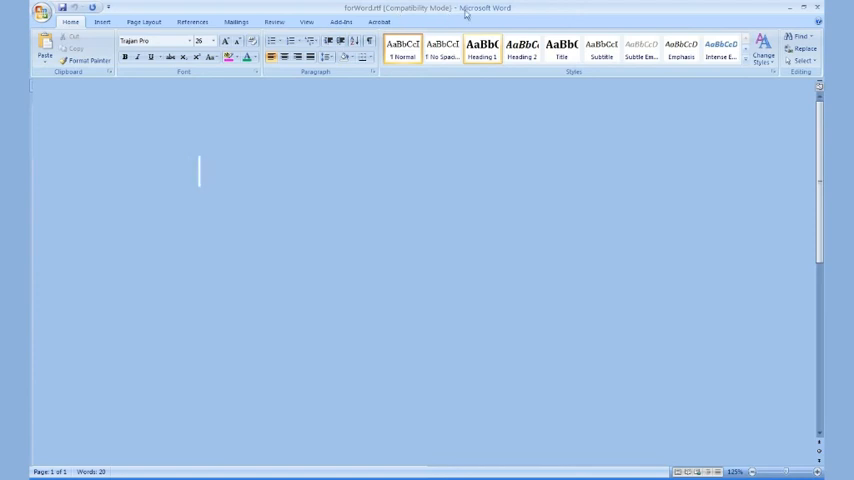